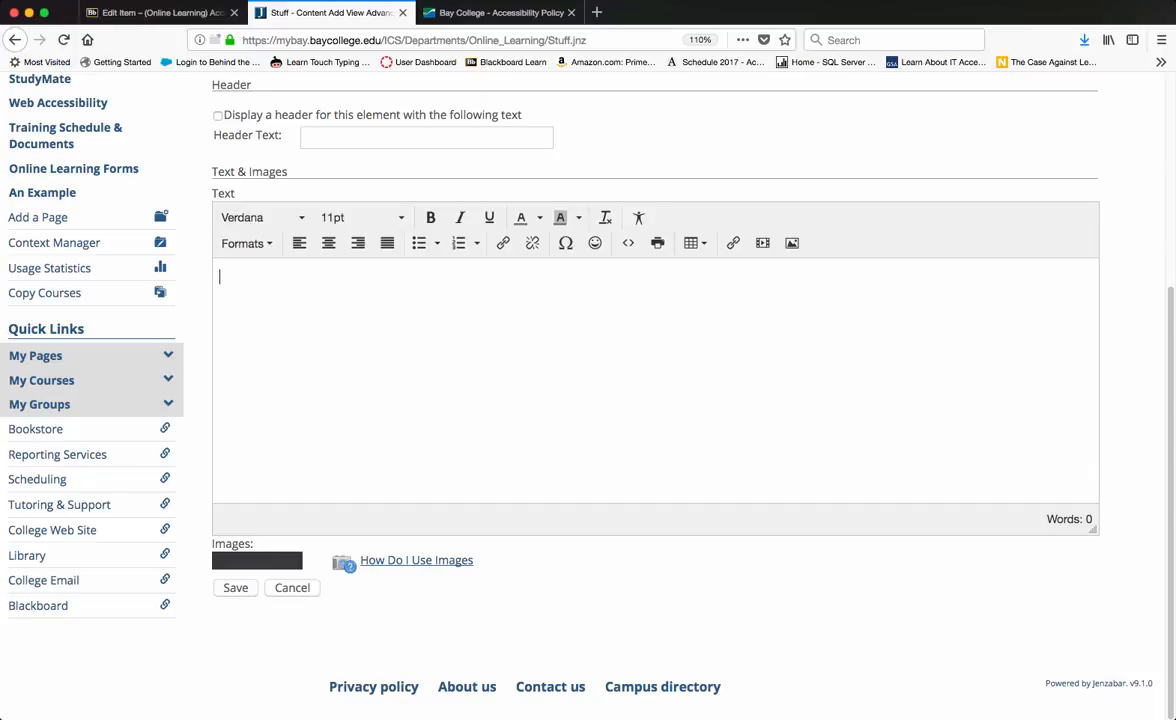
mouse_move(794, 594)
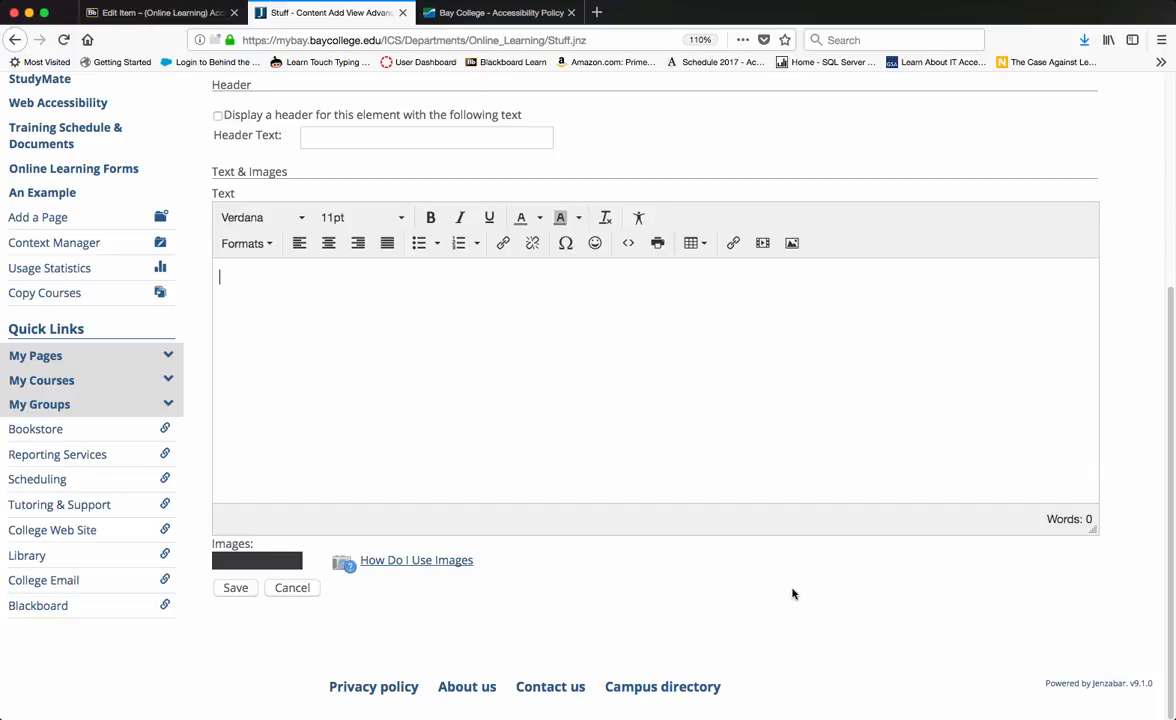
mouse_move(792, 244)
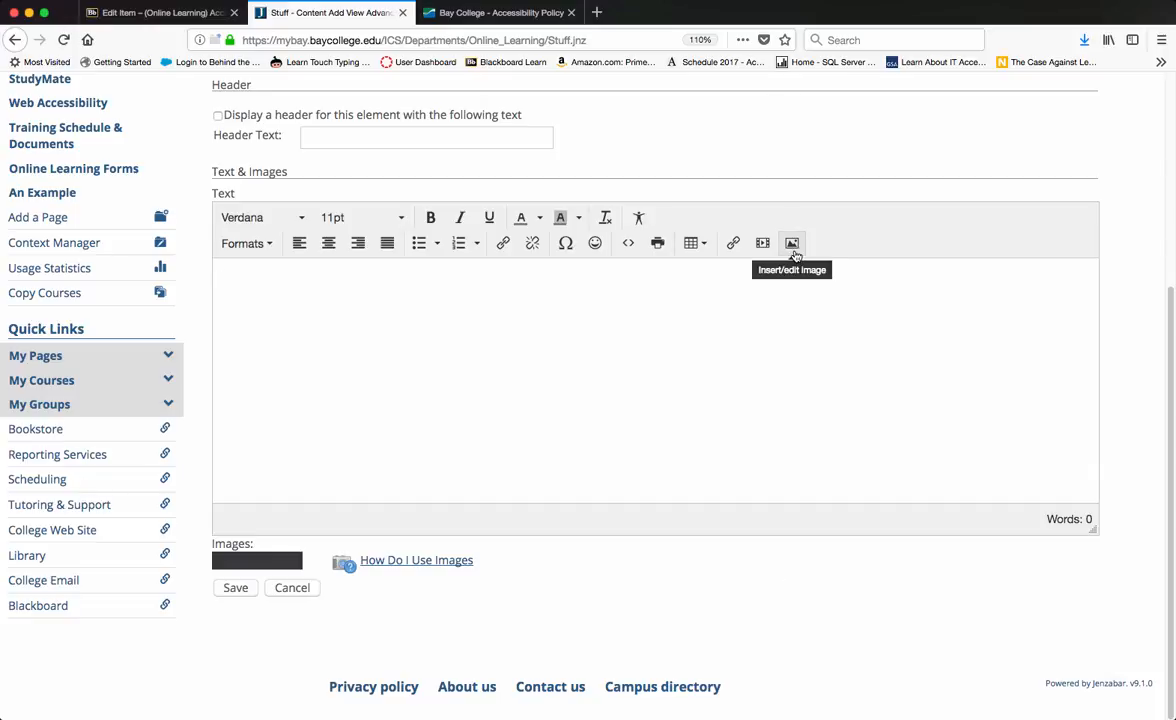
Bring up the Insert/edit image dialog and focus its empty Source field
left_click(792, 244)
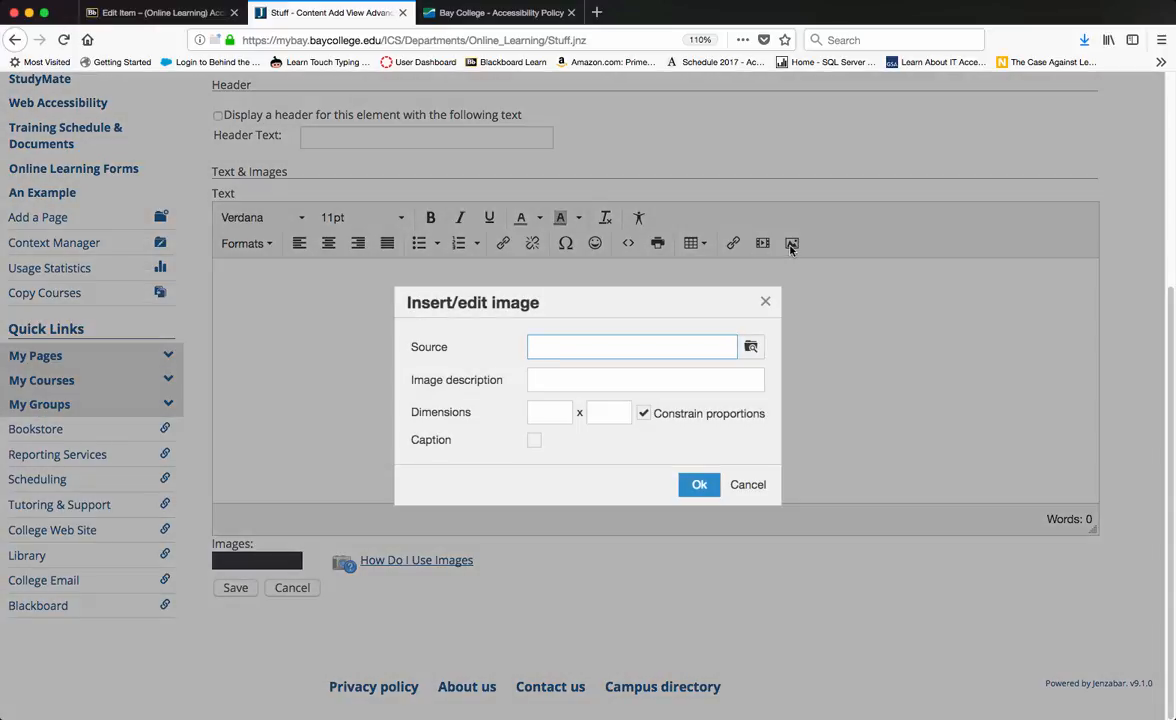
left_click(632, 348)
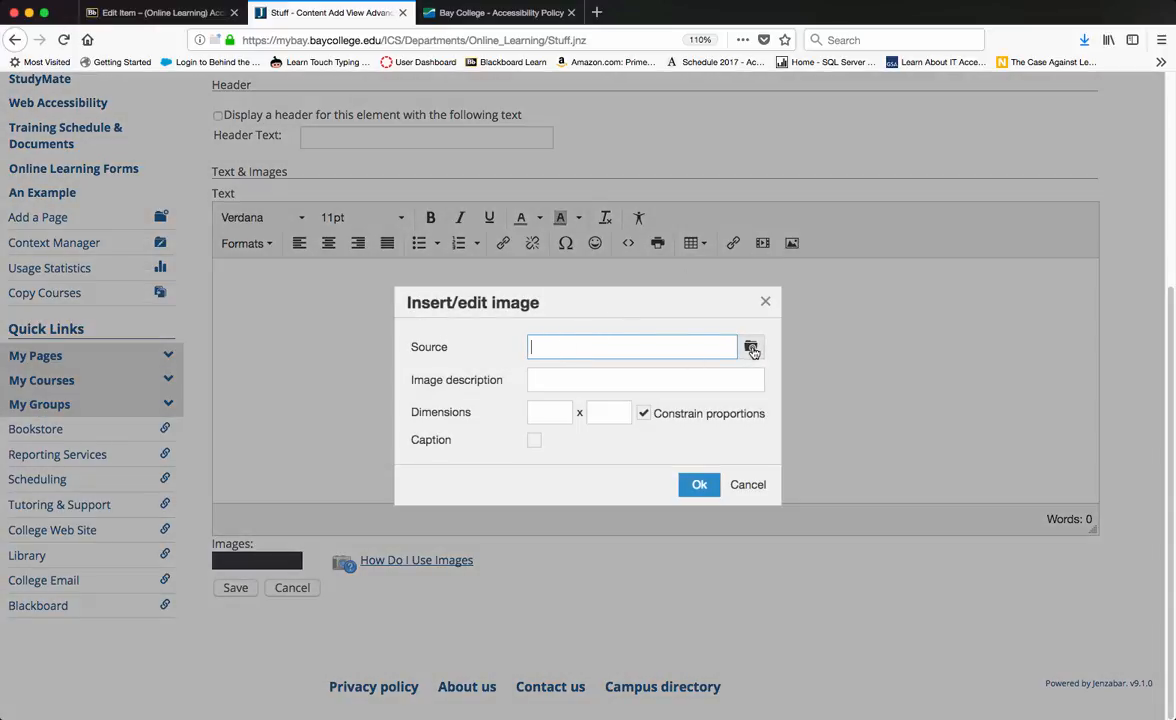
Browse MoxieManager's uploaded files and pick the Inaccessible Curb photo
left_click(752, 348)
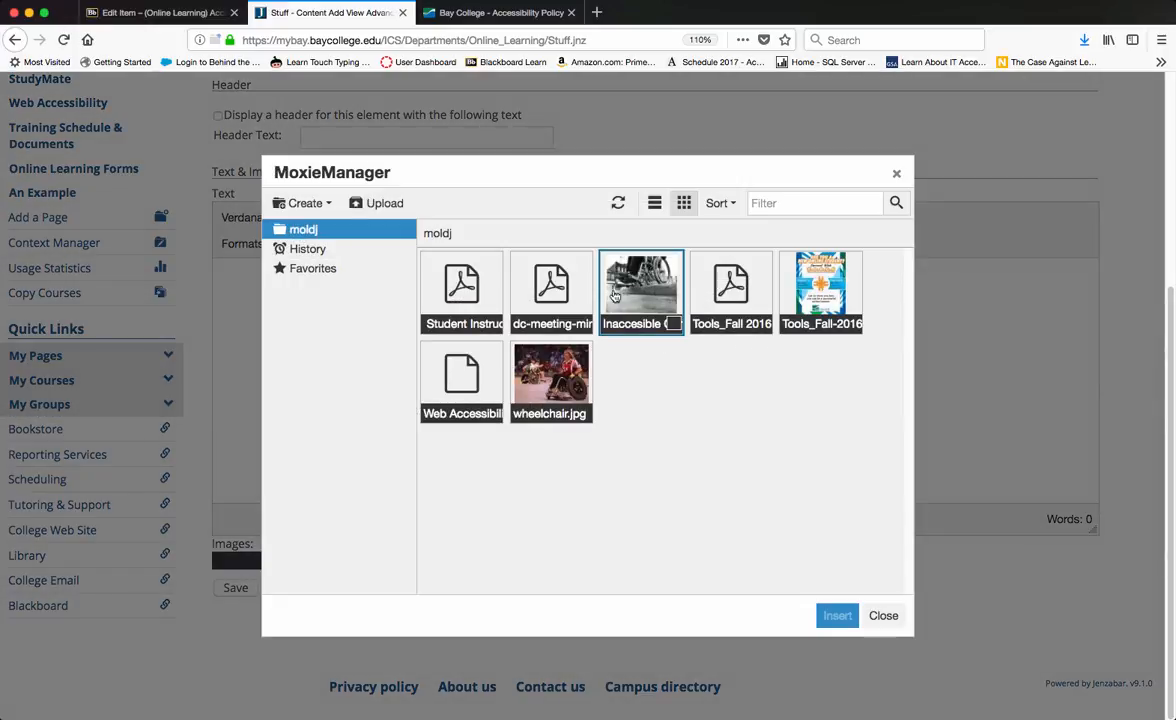
left_click(552, 290)
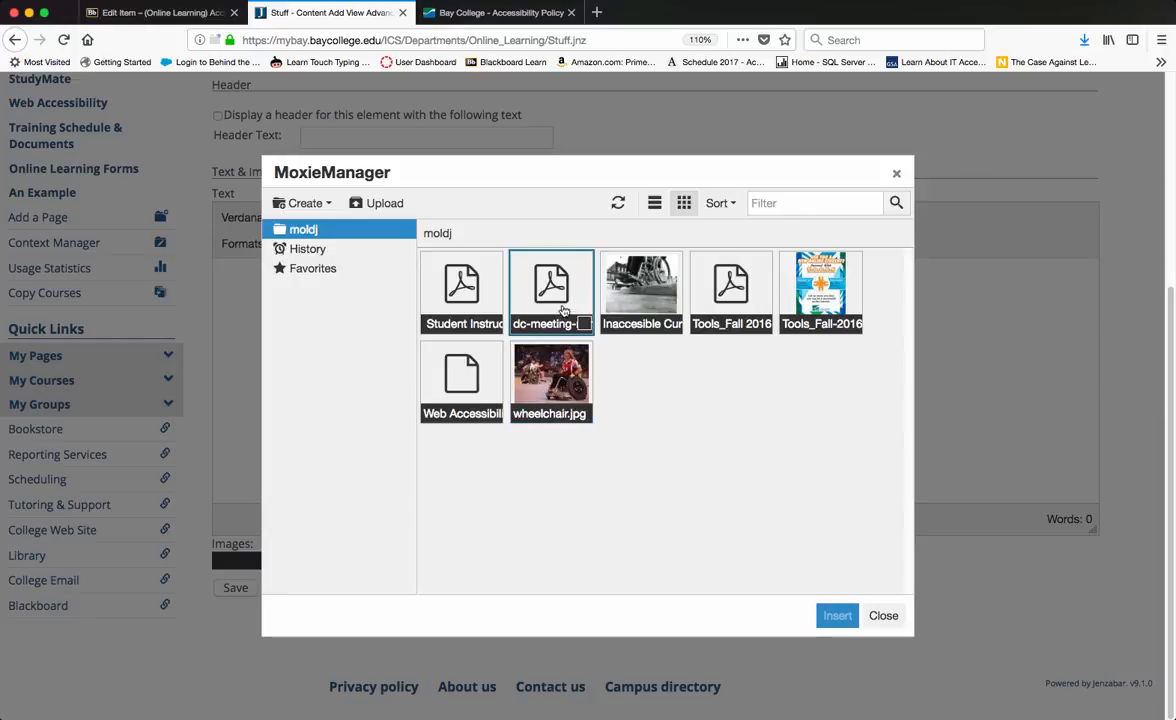
left_click(376, 204)
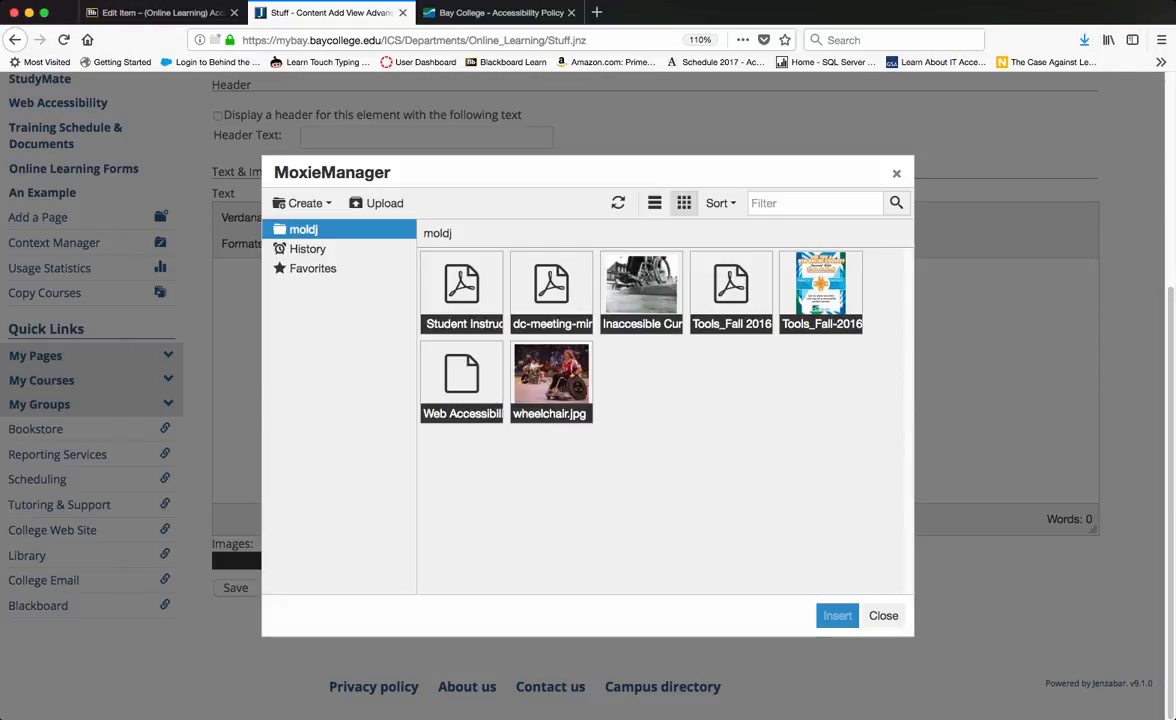
Insert the photo with image description 'wheelchair at inaccessible curb'
left_click(836, 616)
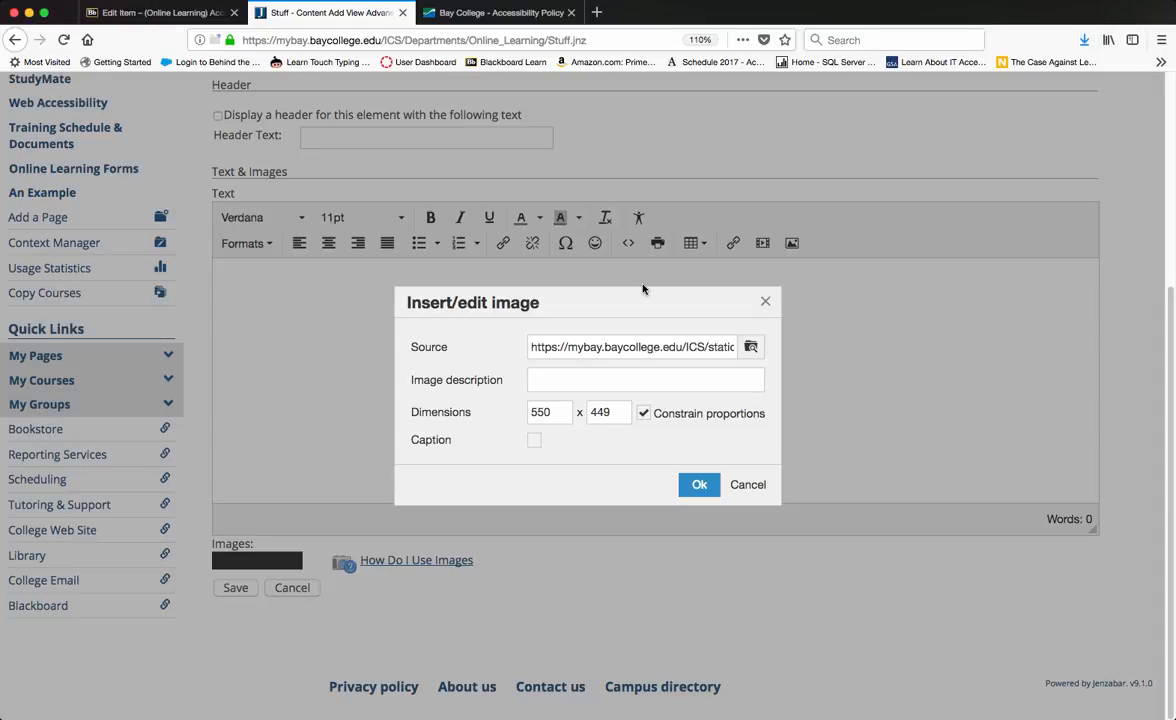
left_click(644, 380)
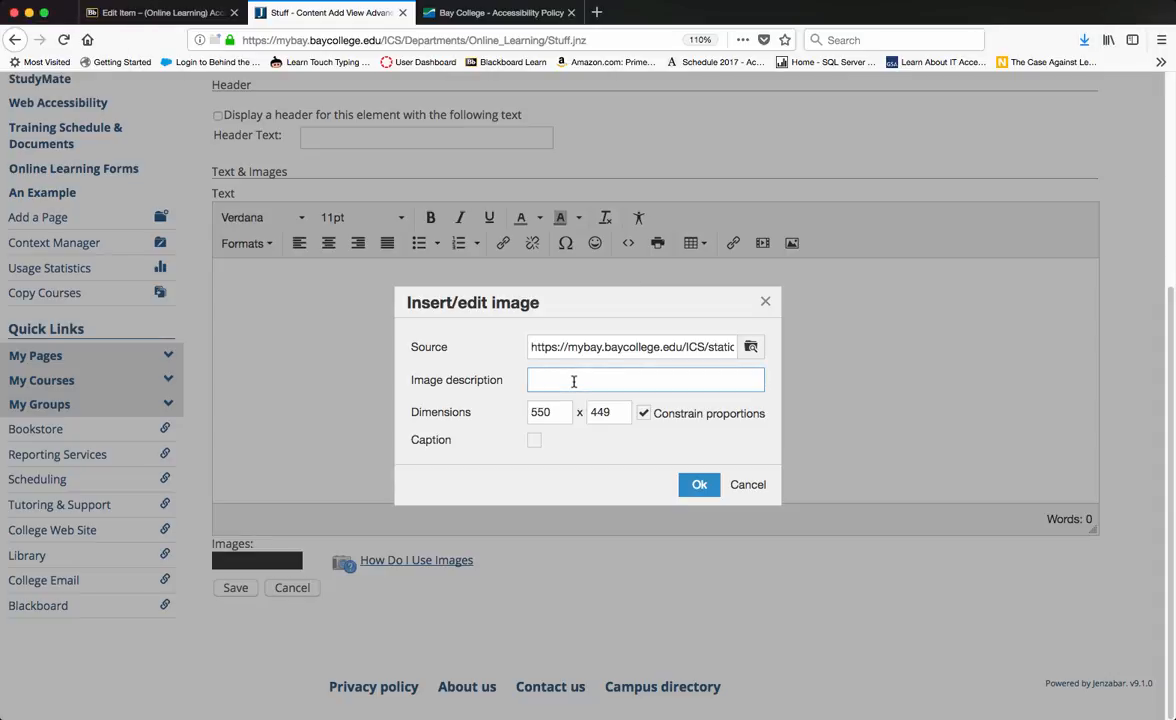
left_click(644, 380)
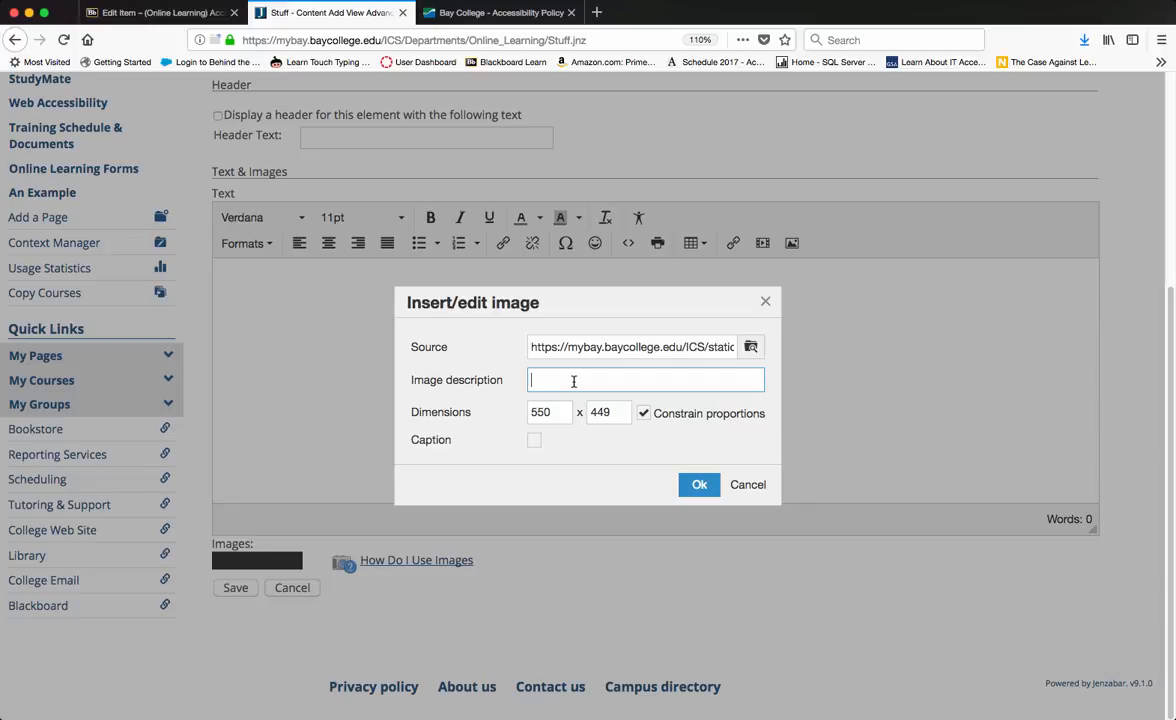
type("wheelchair at inaccessible curb")
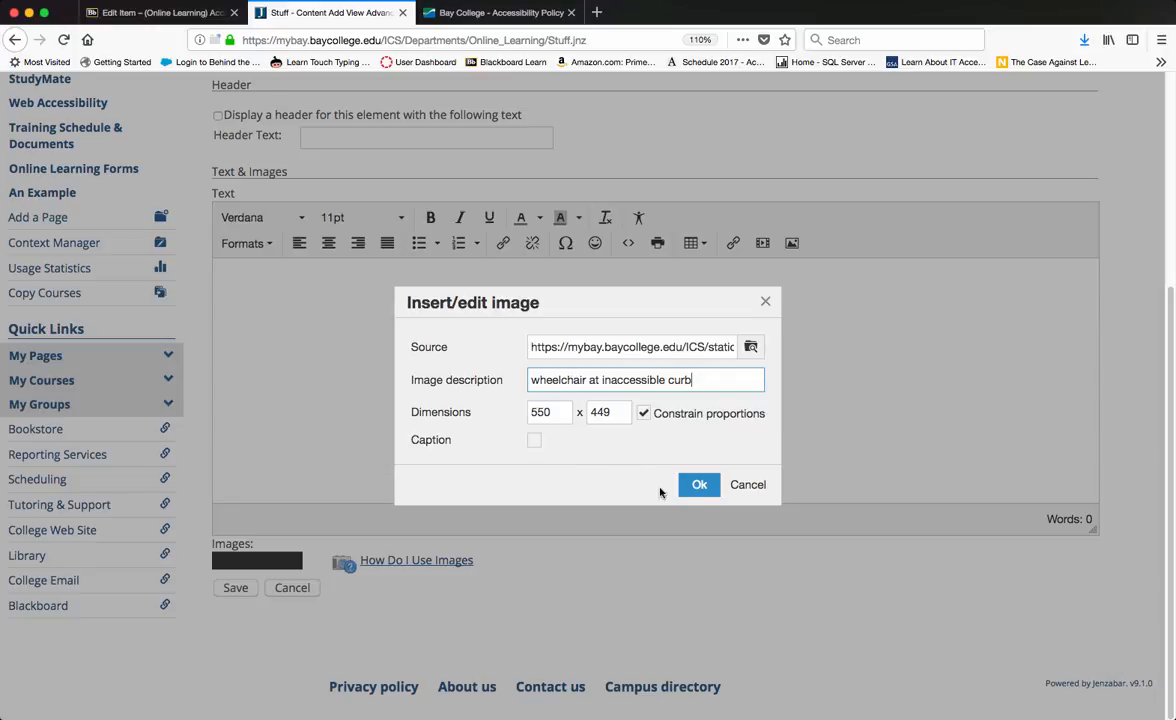
left_click(700, 486)
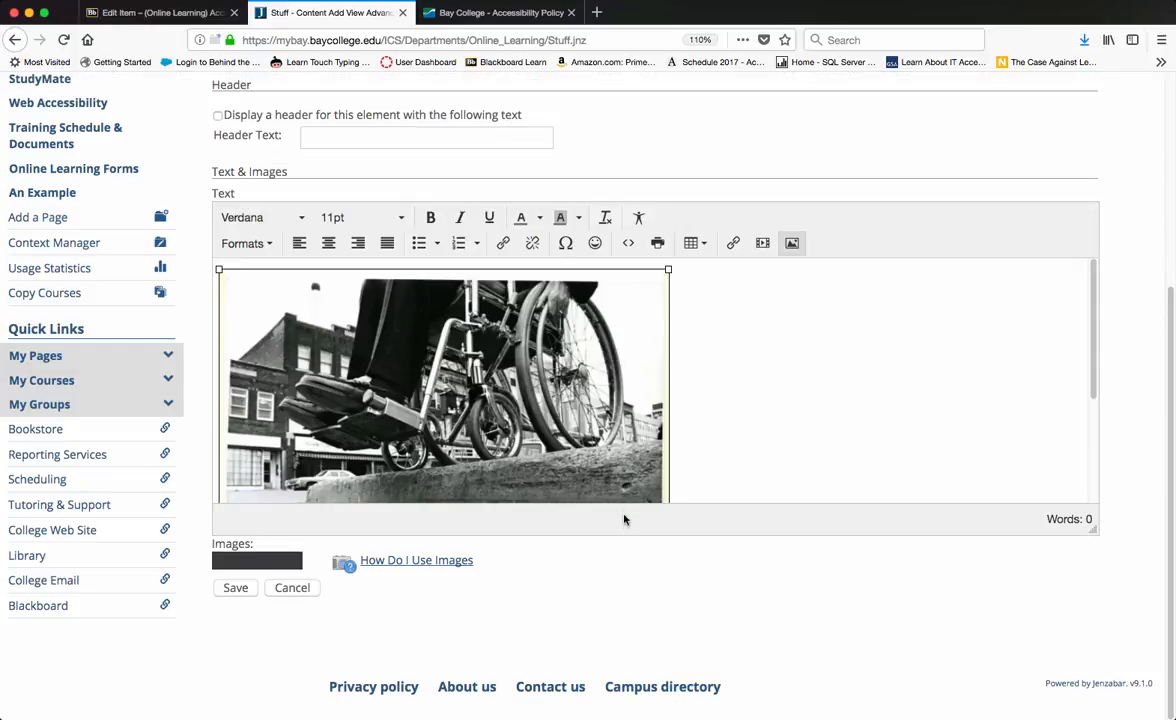
mouse_move(624, 244)
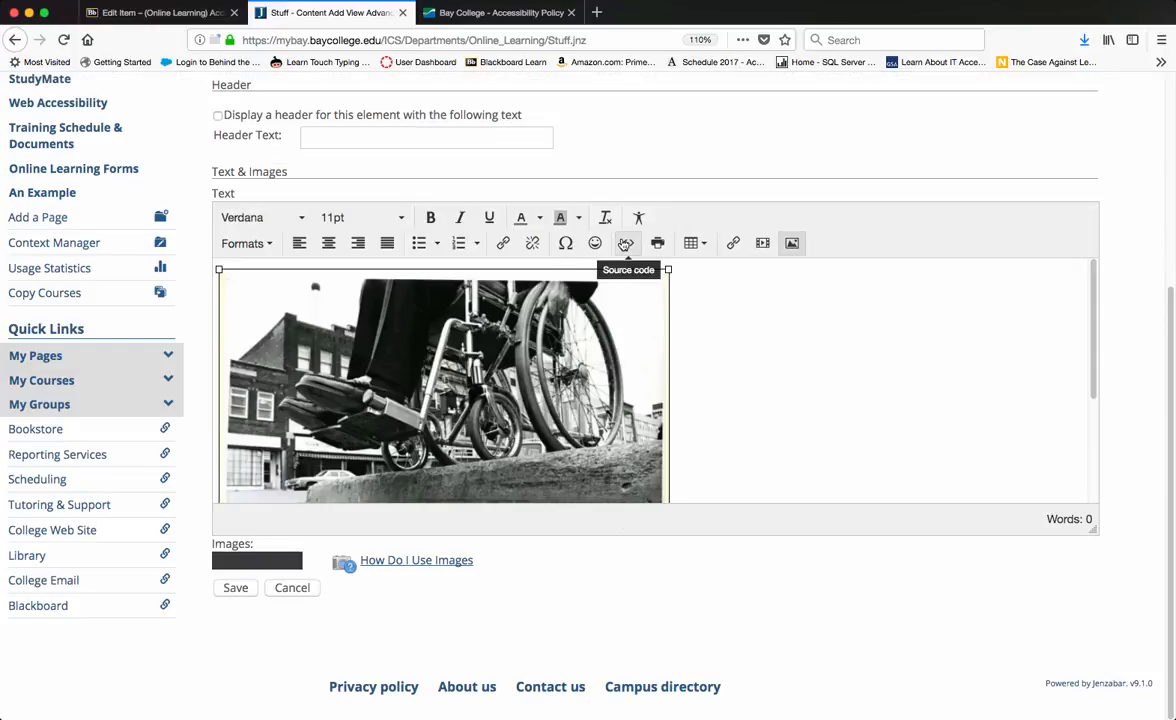
left_click(624, 244)
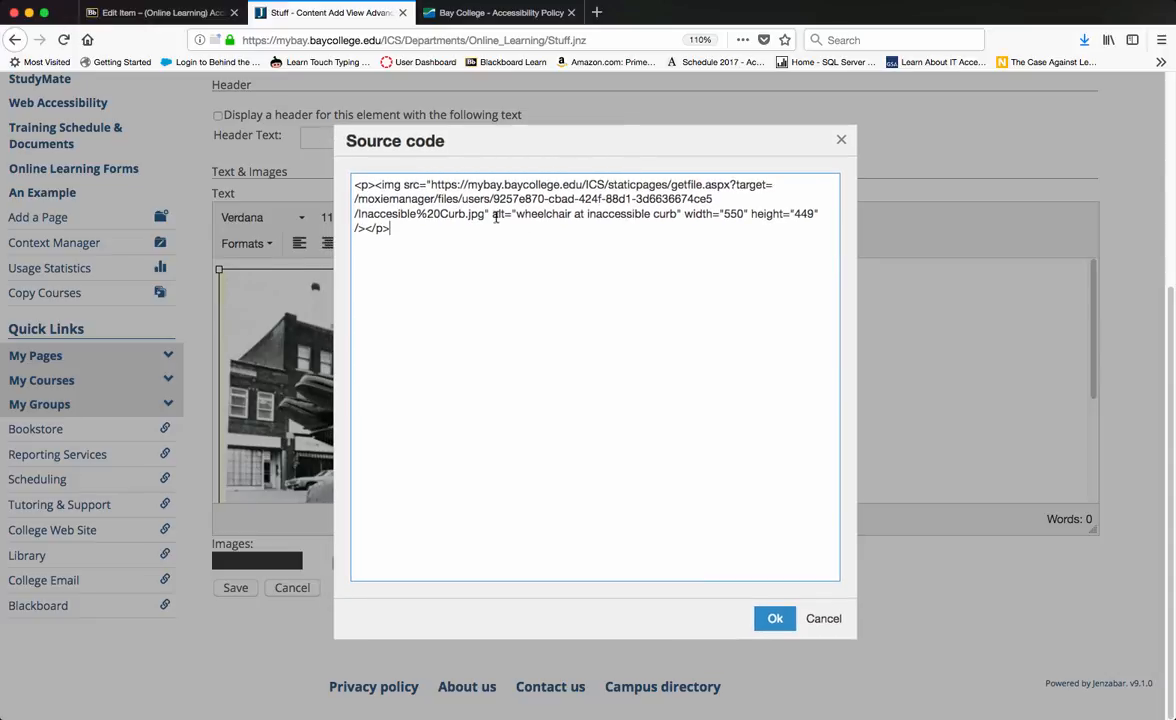
double_click(504, 212)
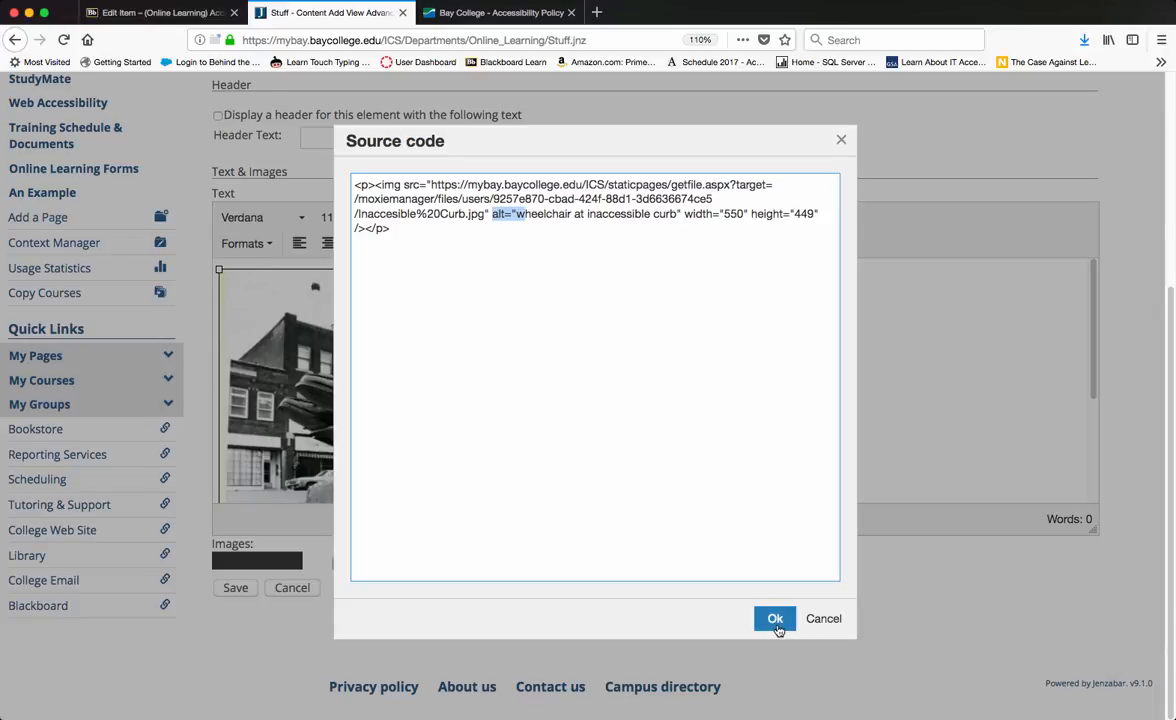
left_click(776, 618)
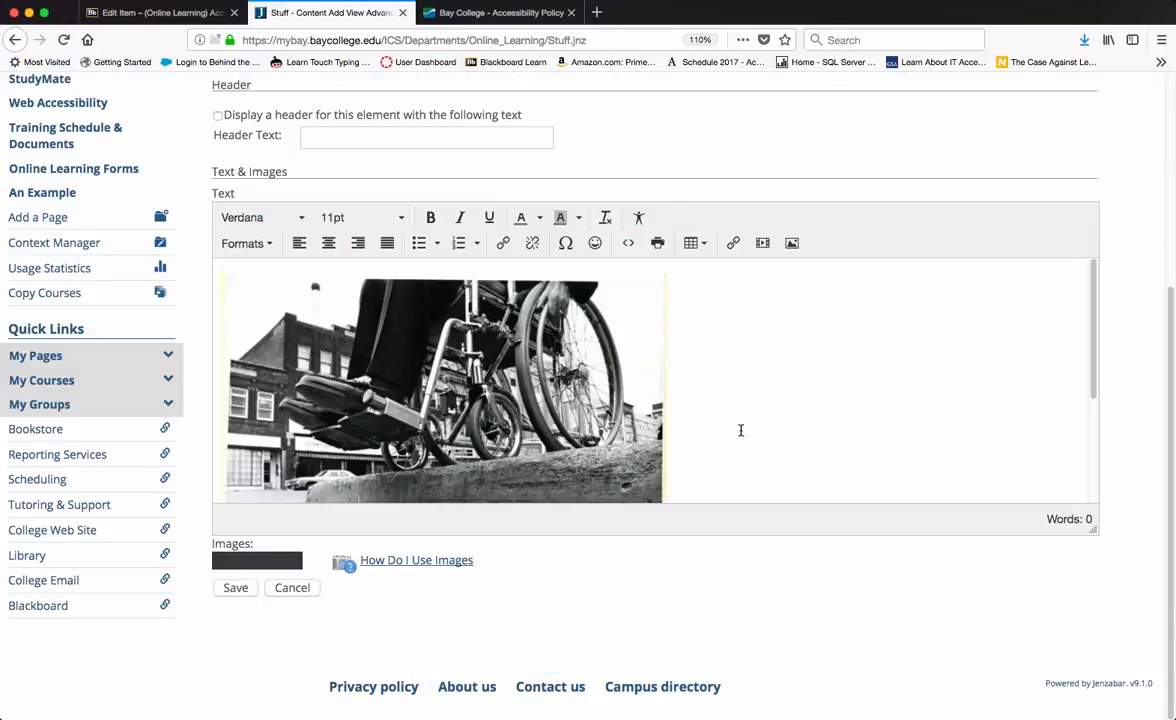